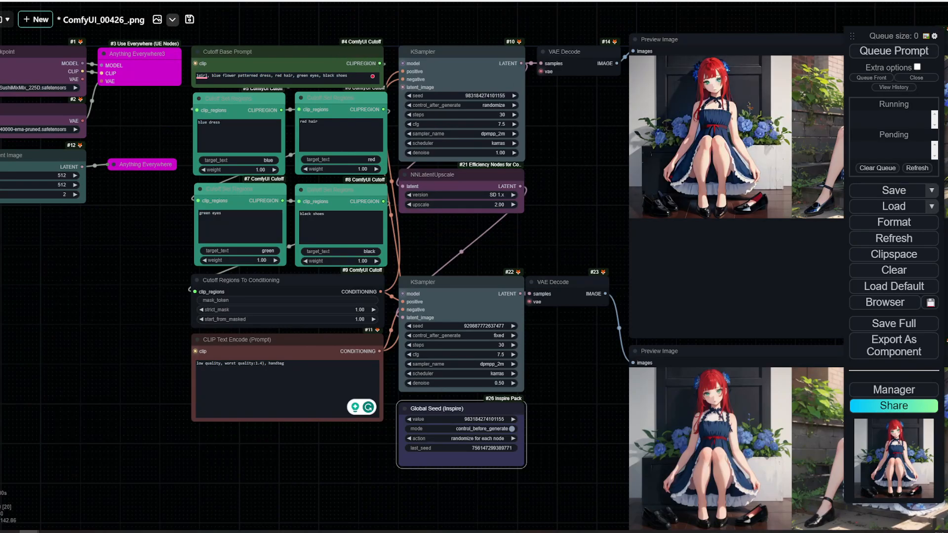
mouse_move(434, 227)
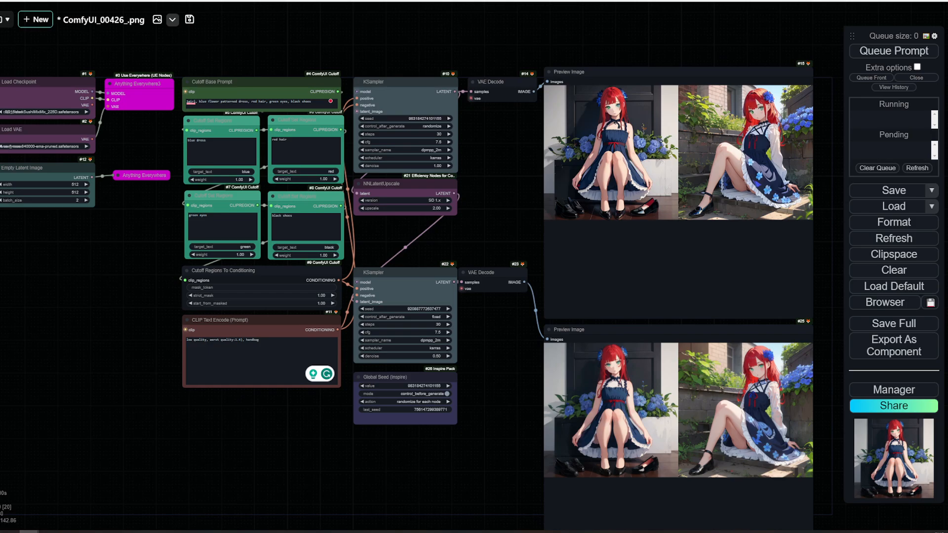
mouse_move(505, 227)
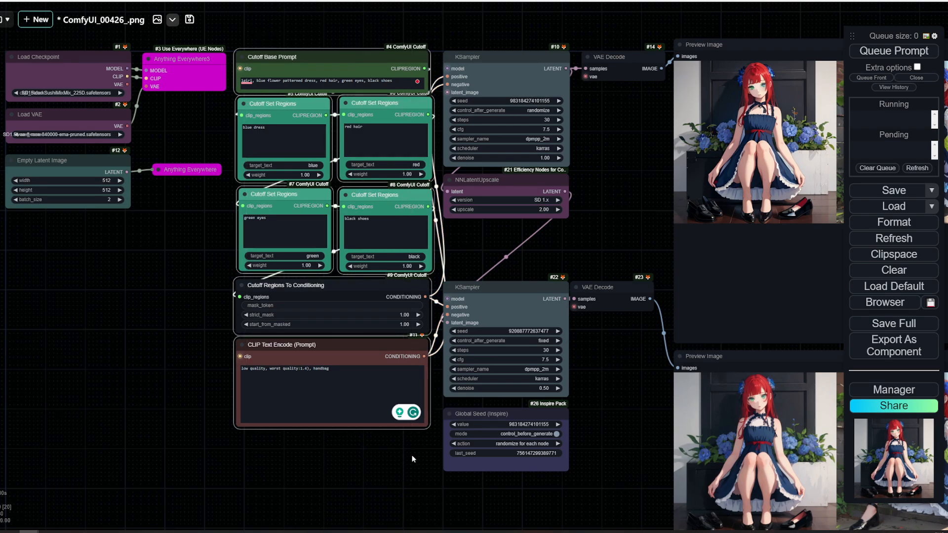
mouse_move(356, 356)
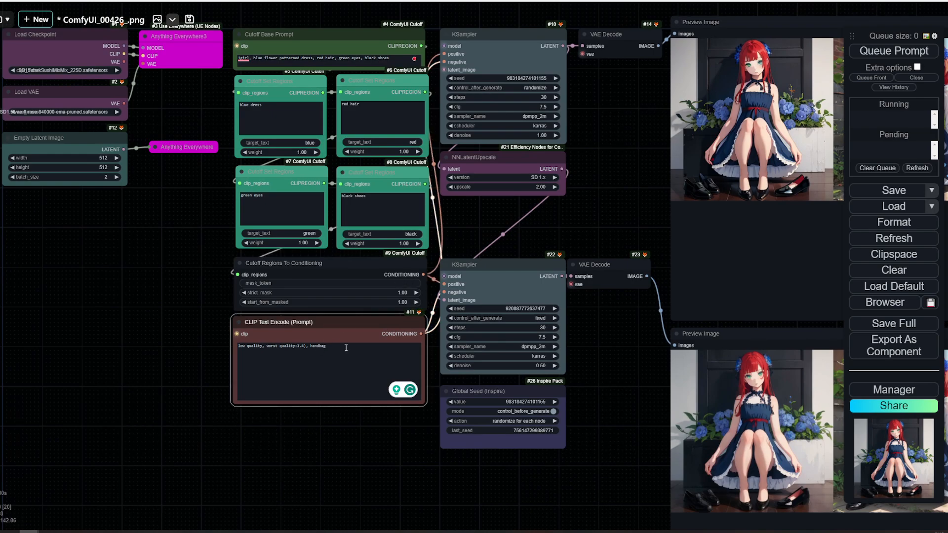
- Replace the Cutoff Base Prompt text with "1boy, blue shirt, green pants, black hair, red shoes"
double_click(315, 345)
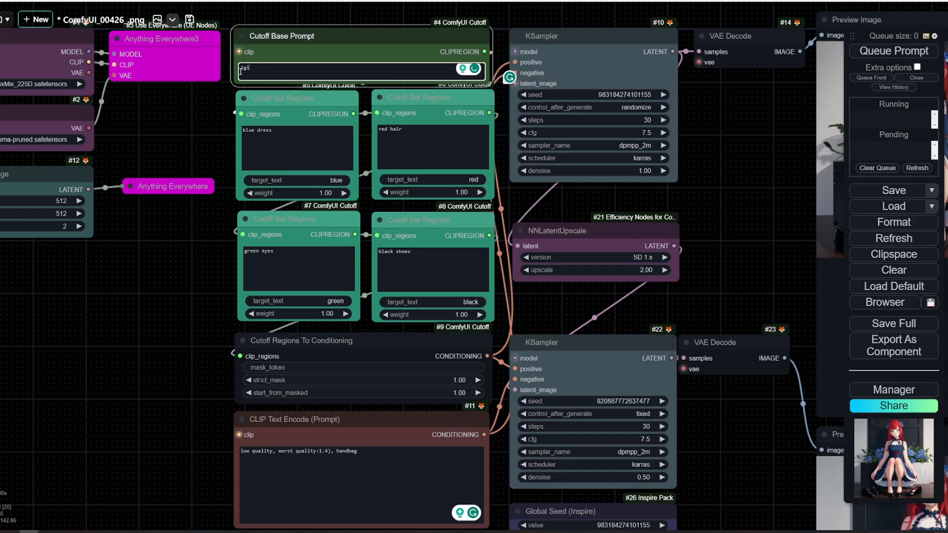
text(1boy,)
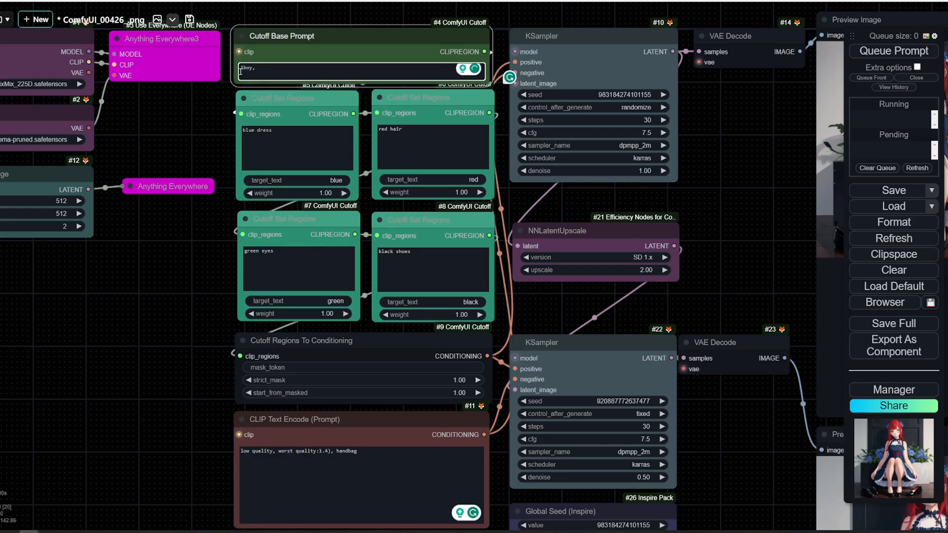
text(blue)
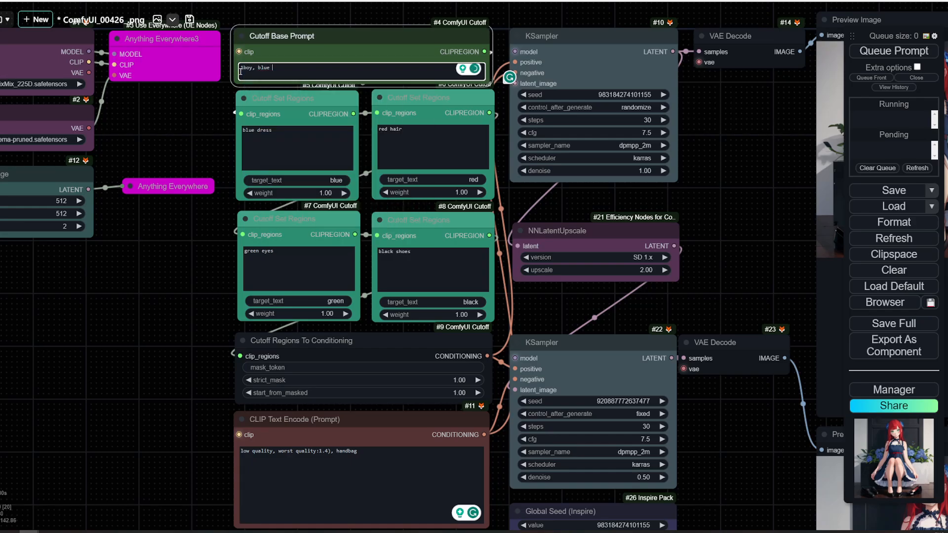
text(shirt, green)
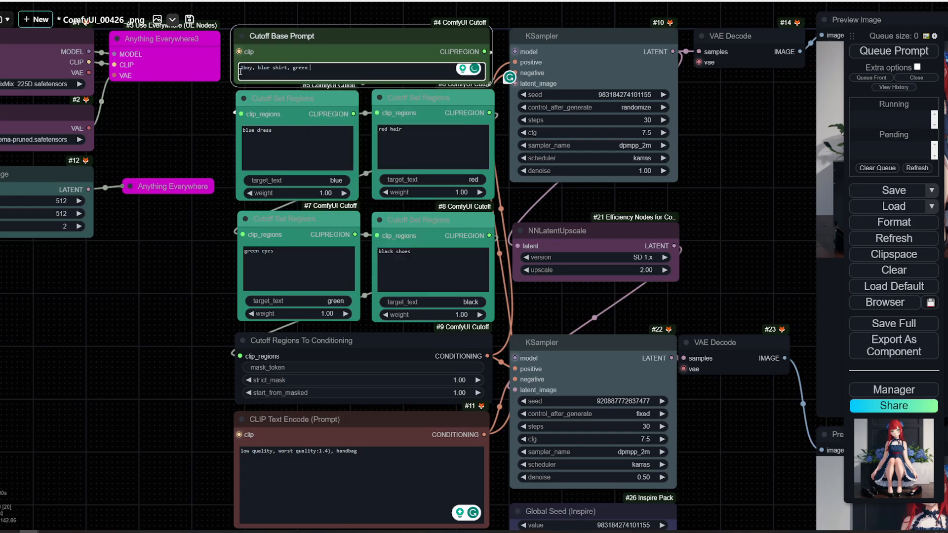
text(pants, black hair,)
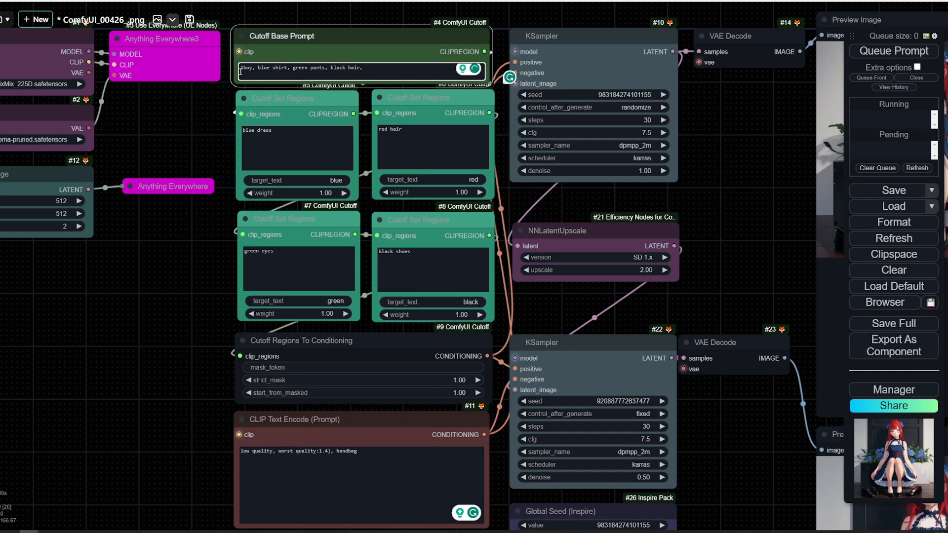
text(red shoes)
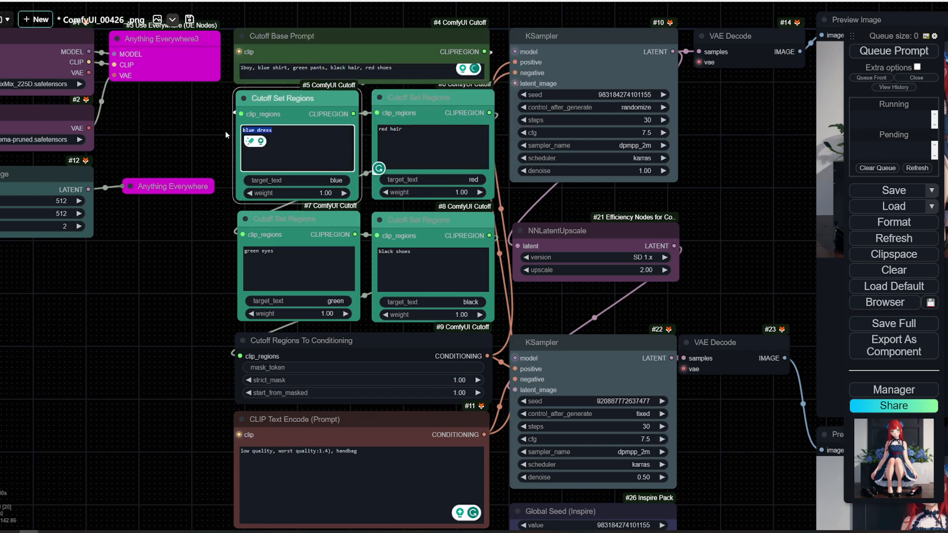
- Retype the four region texts as blue shirt, green pants, black hair and red shoes, with matching colour targets
text(blue shir)
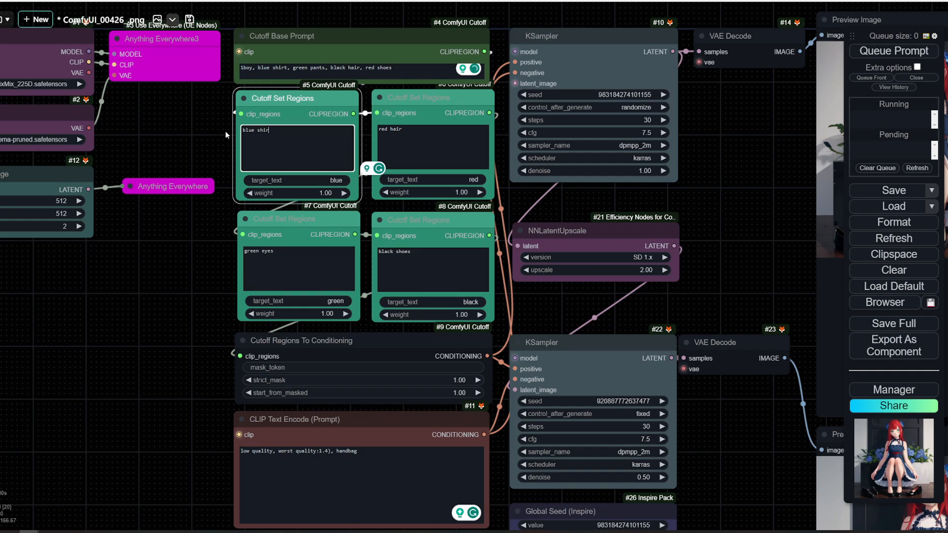
click(432, 145)
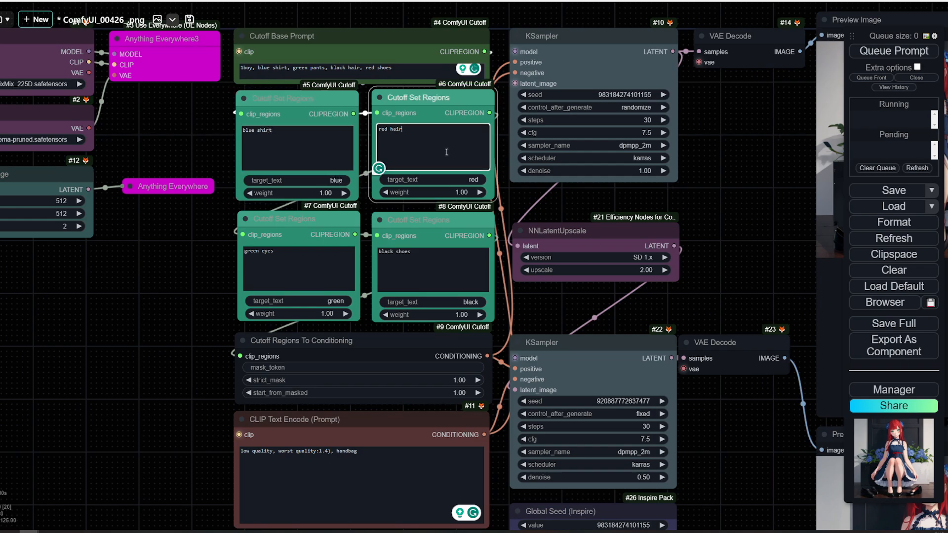
text(green)
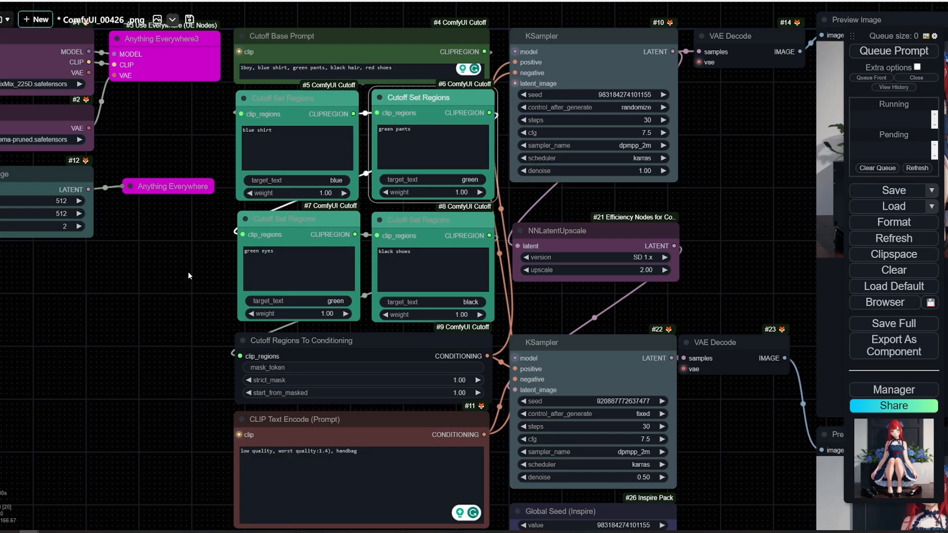
text(black)
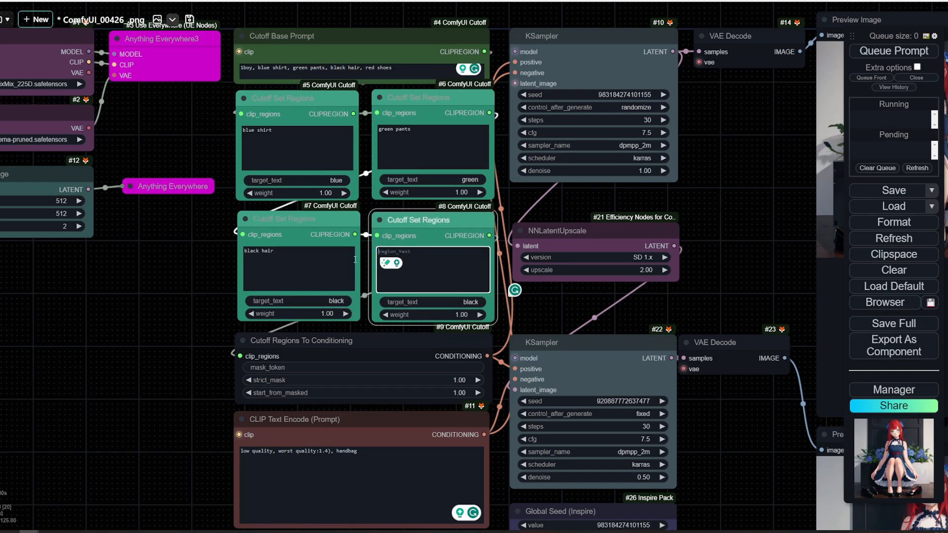
text(red shies)
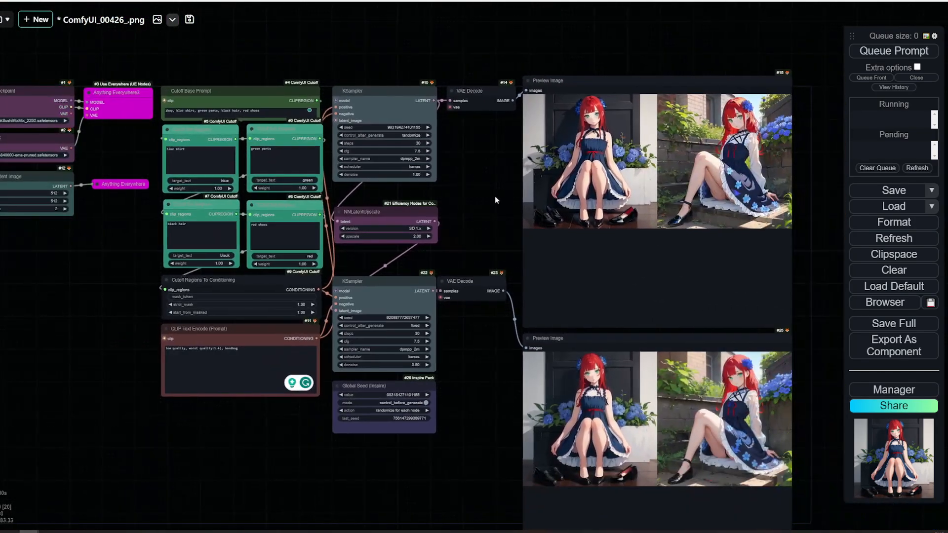
- Queue the workflow to generate previews of the black-haired boy in blue, green and red
click(892, 51)
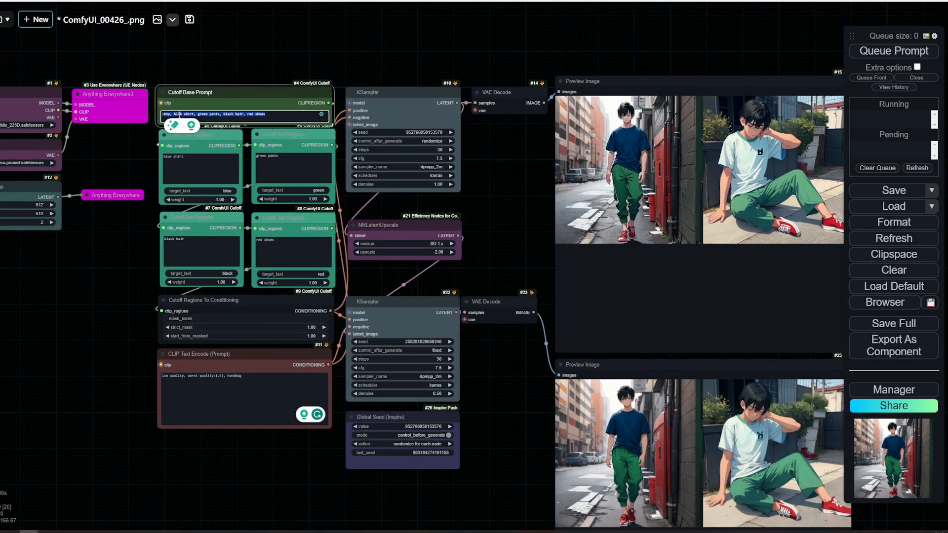
- Change the base prompt to "blue striped shirt" and queue a new generation
double_click(178, 115)
text( striped)
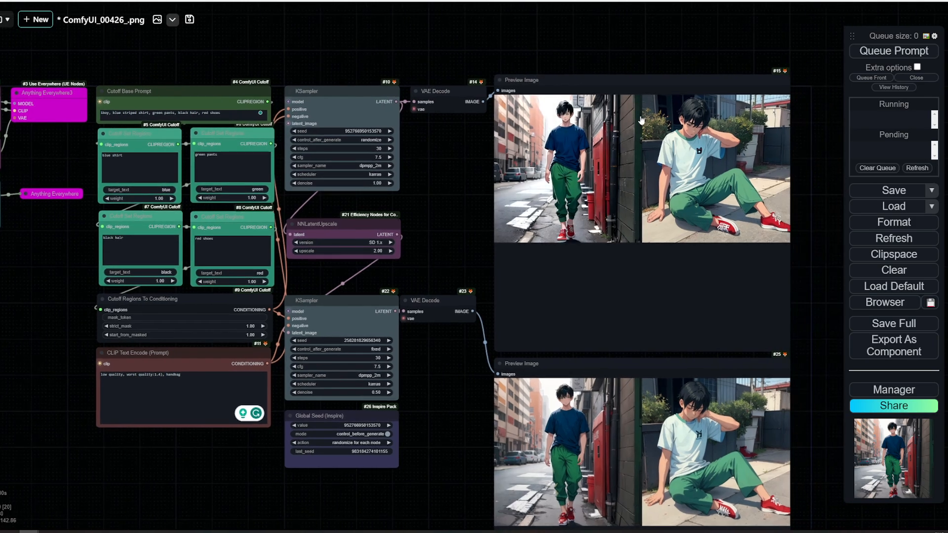
click(893, 51)
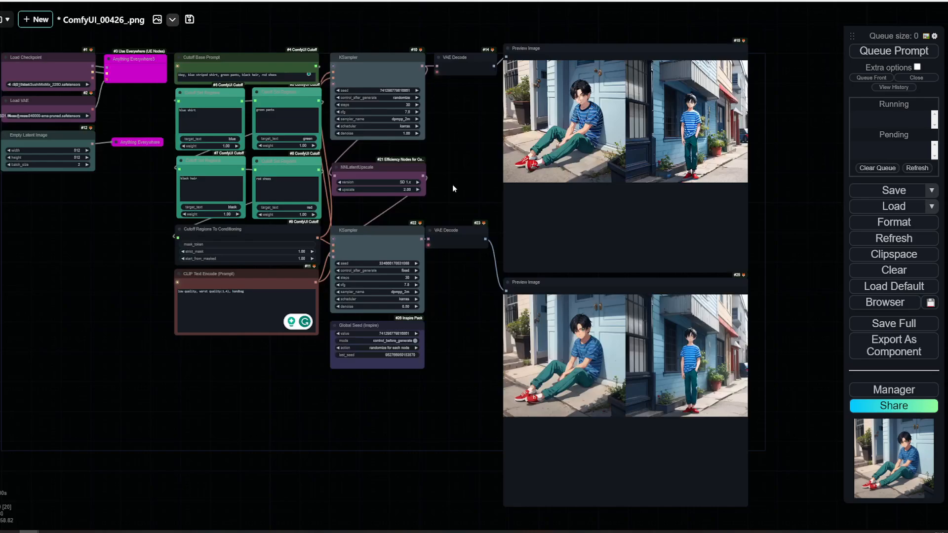
- Queue the striped-shirt workflow again with a randomized seed for new previews
click(49, 85)
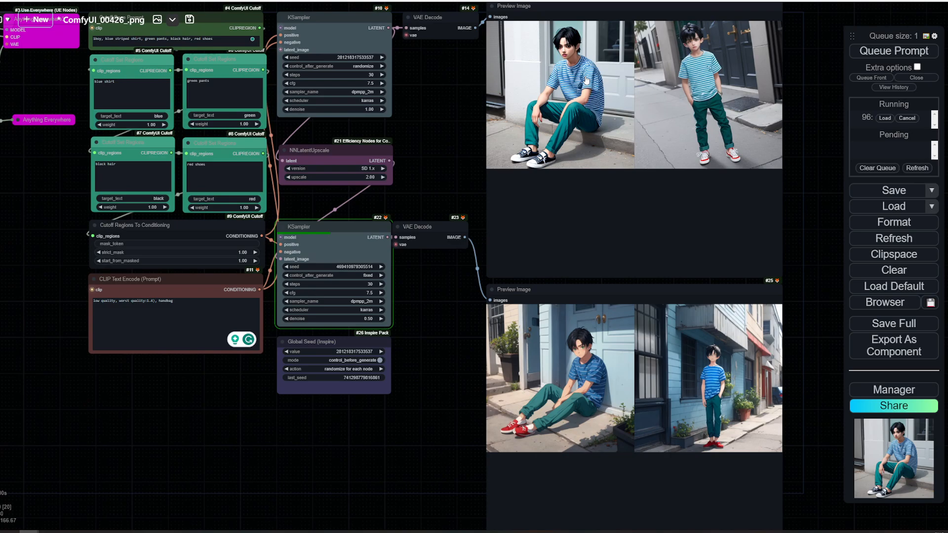
mouse_move(670, 139)
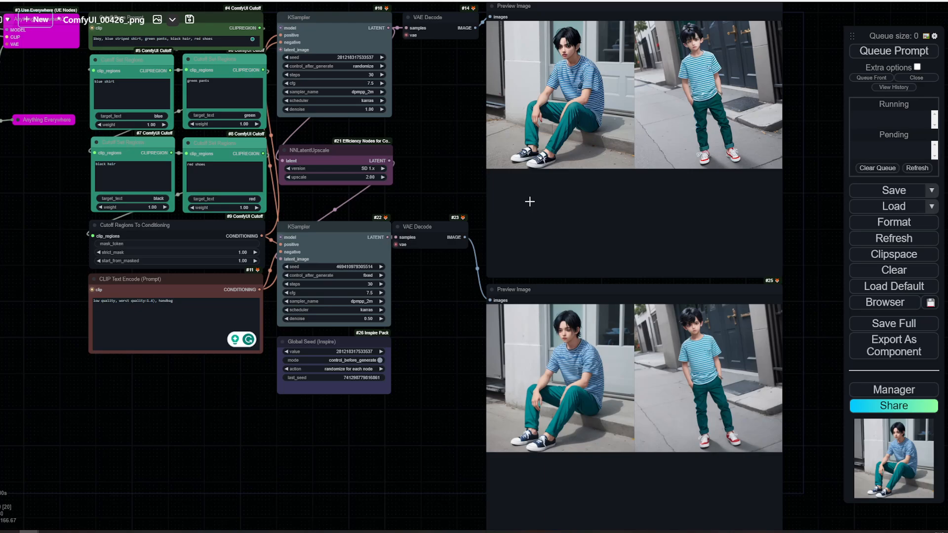
click(892, 51)
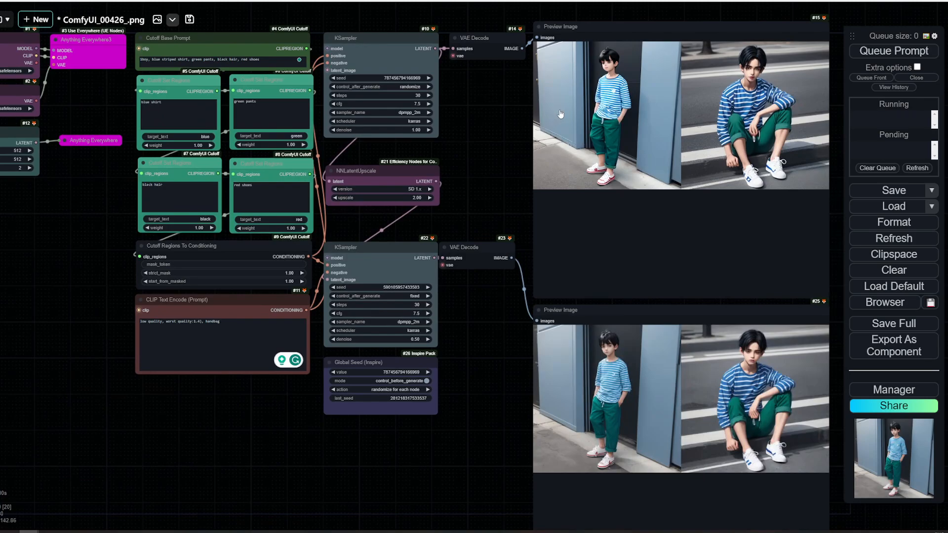
mouse_move(673, 120)
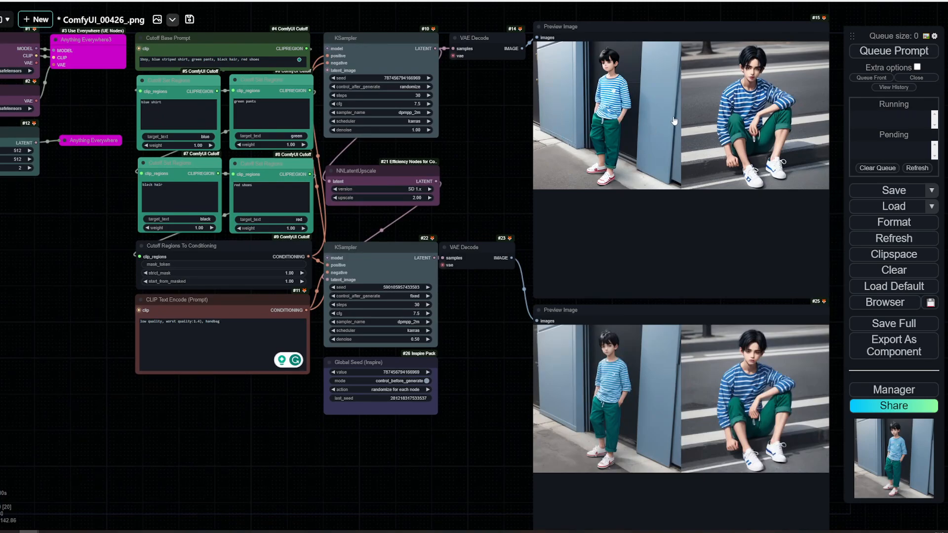
- Queue another generation of the striped-shirt boy workflow
click(892, 51)
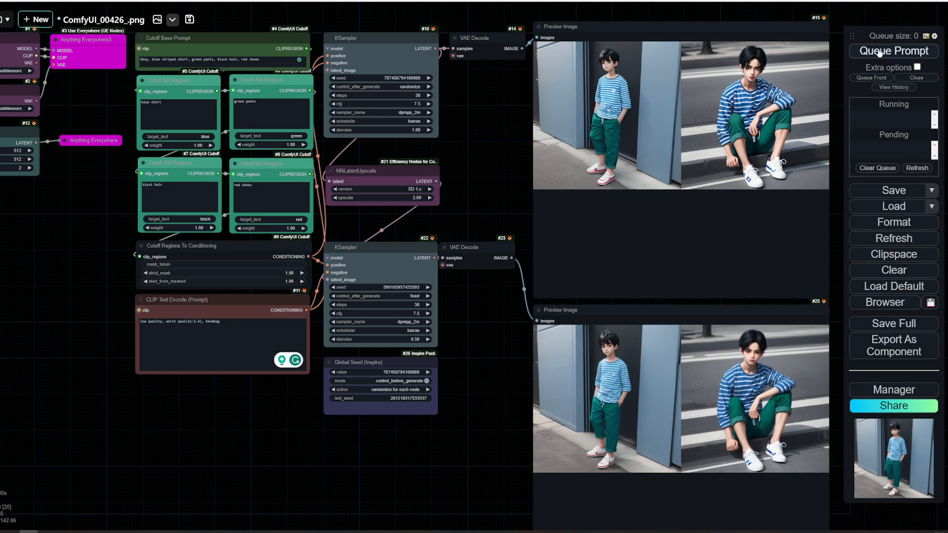
click(893, 51)
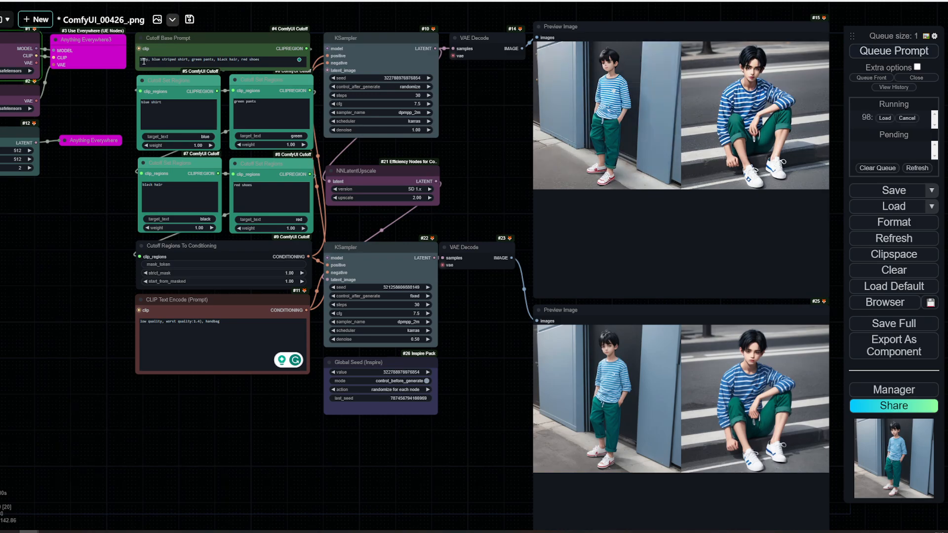